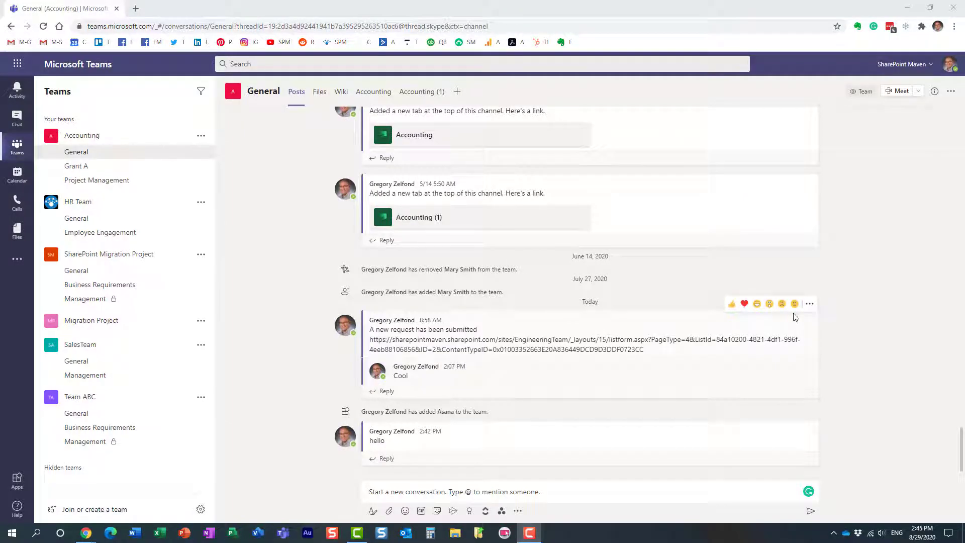
mouse_move(188, 151)
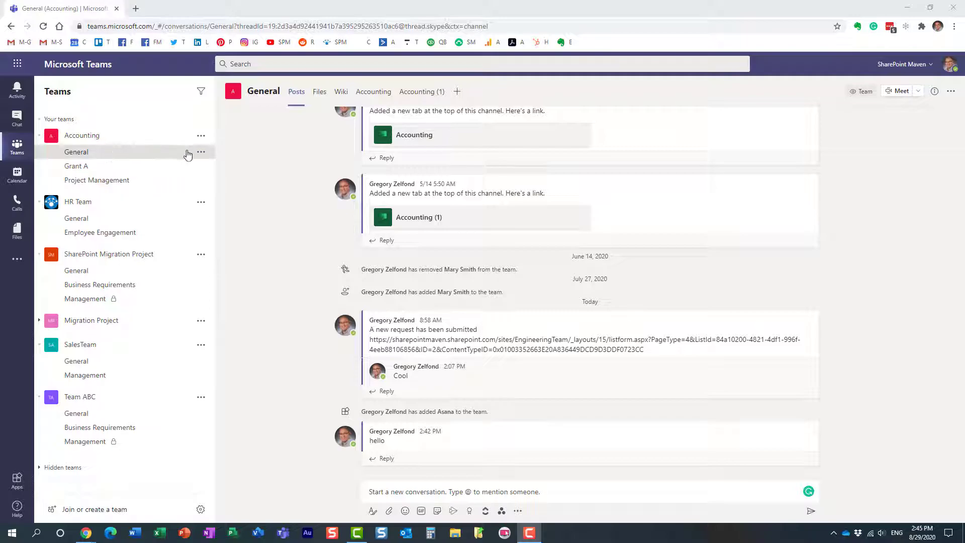
mouse_move(267, 228)
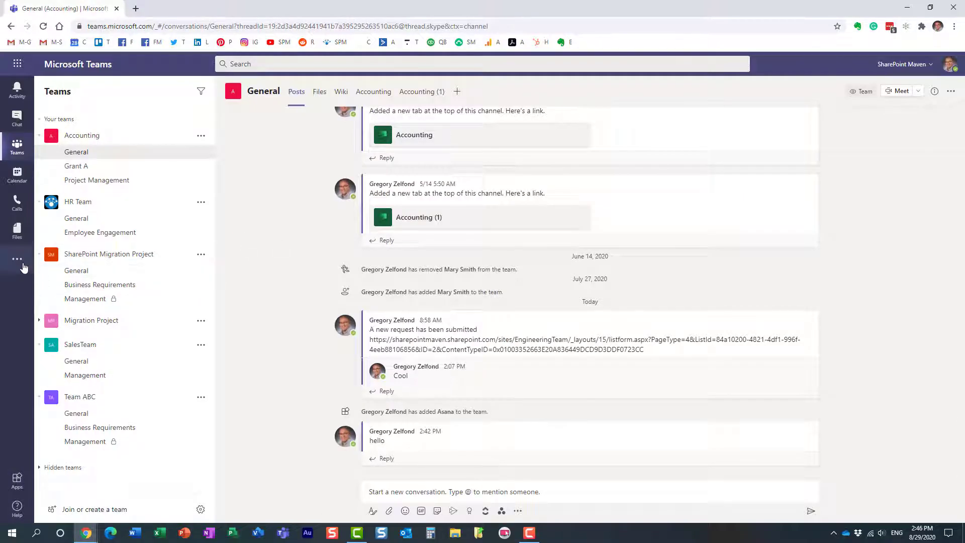
- In SalesTeam > General, request to uninstall ClickUp from the compose box, reaching its confirmation prompt
click(17, 259)
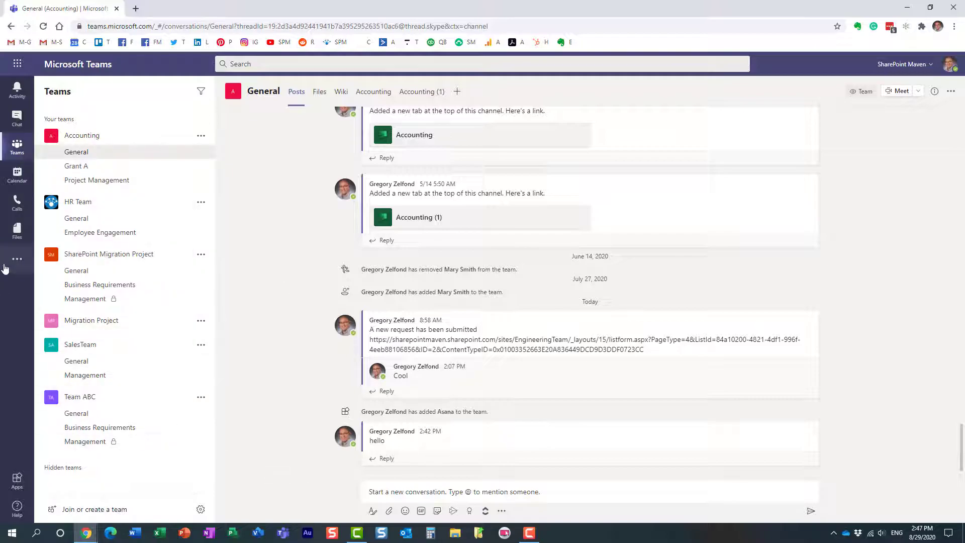
click(77, 361)
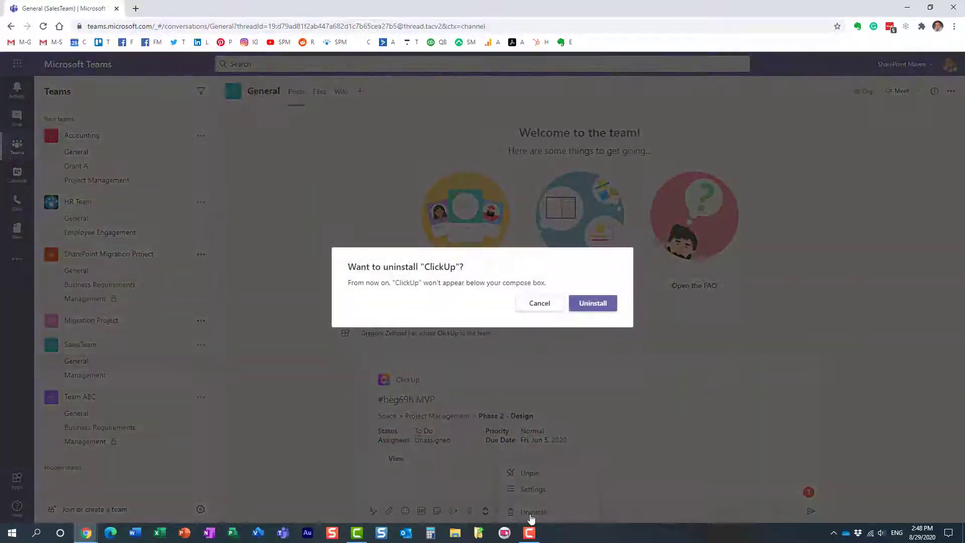
- Confirm 'Want to uninstall ClickUp?' so the icon is removed from the General channel
click(539, 303)
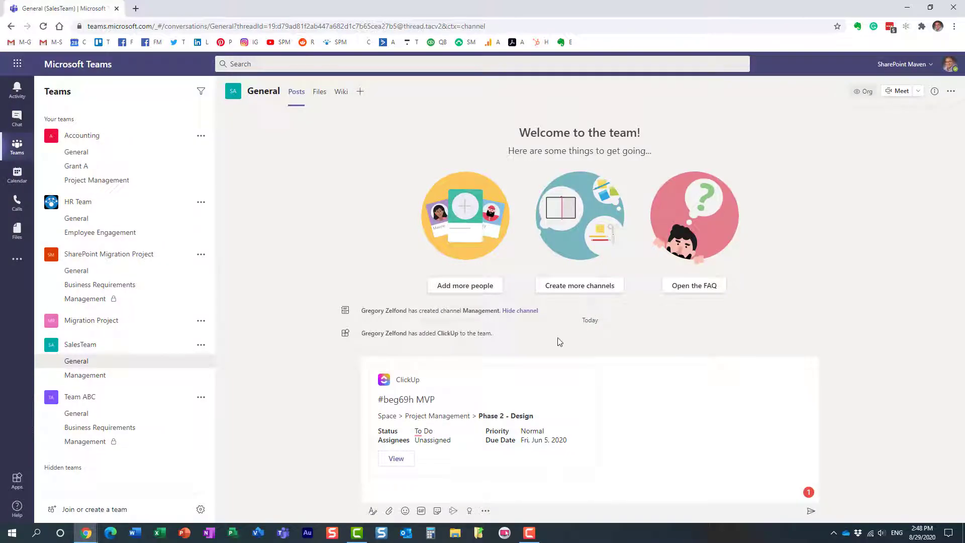